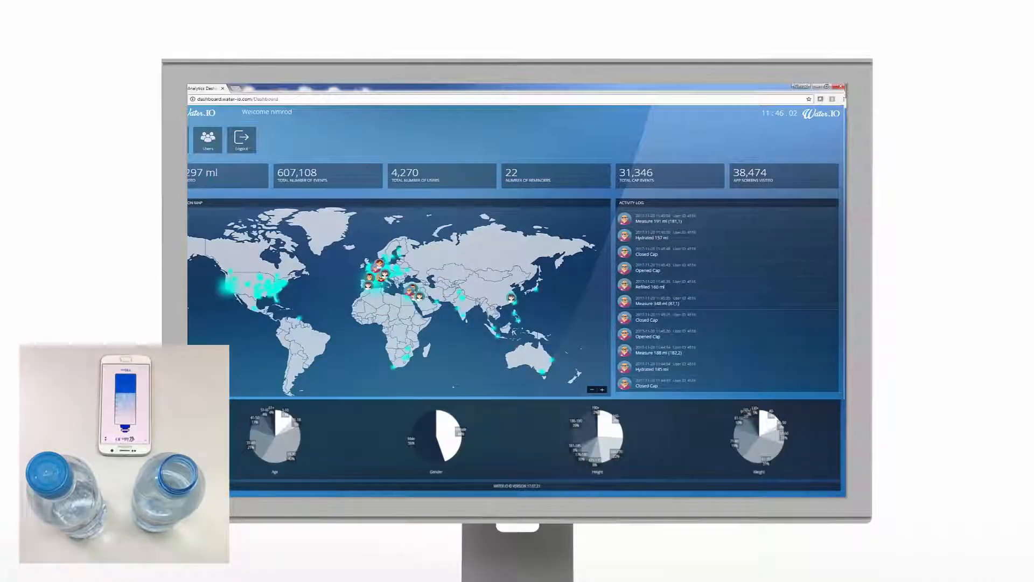
- Show the Users list with each user's stats, usage status and recent activity
click(206, 139)
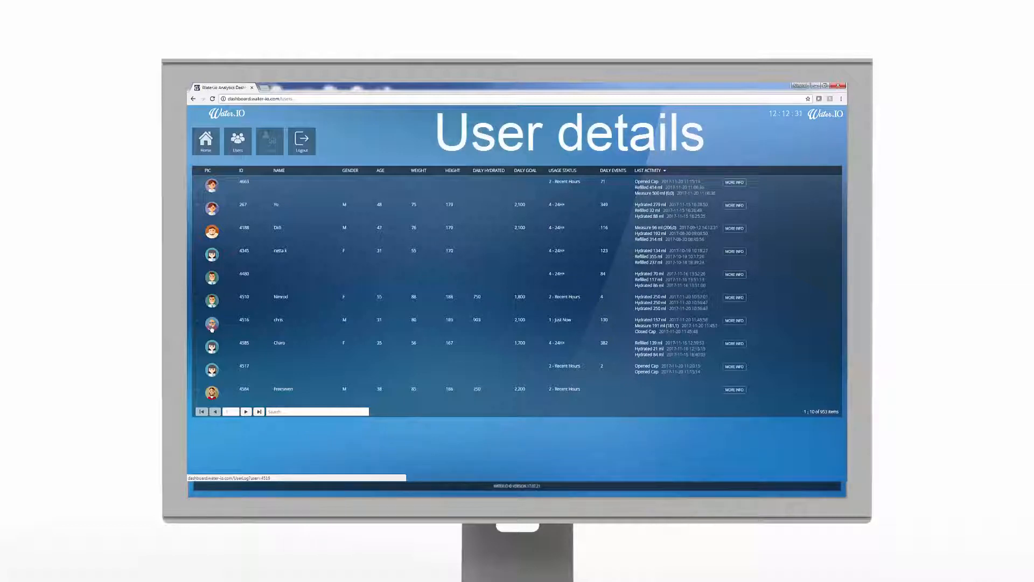
- Open user 4516's detail page and bring up the Send Message form
click(734, 320)
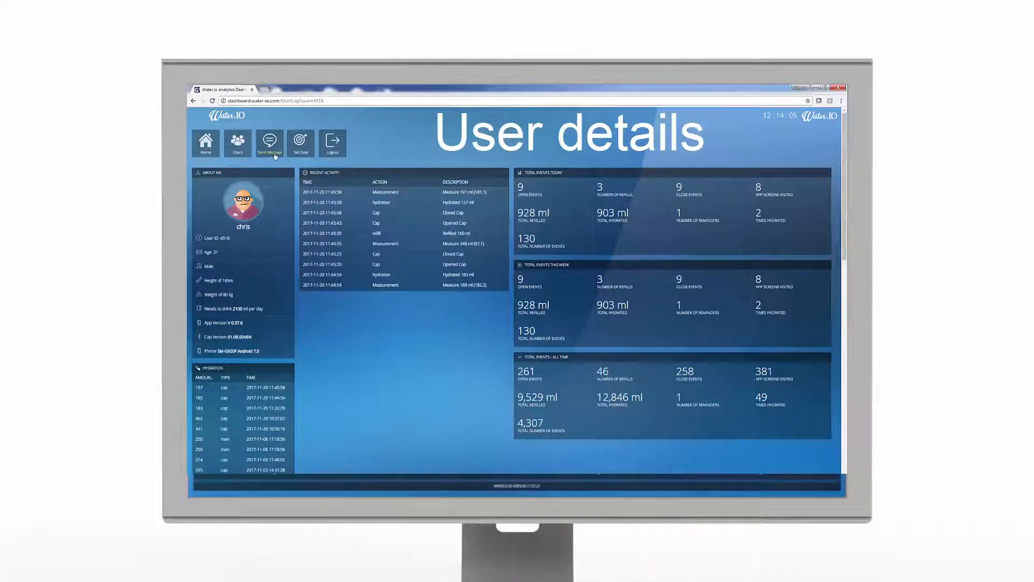
click(269, 141)
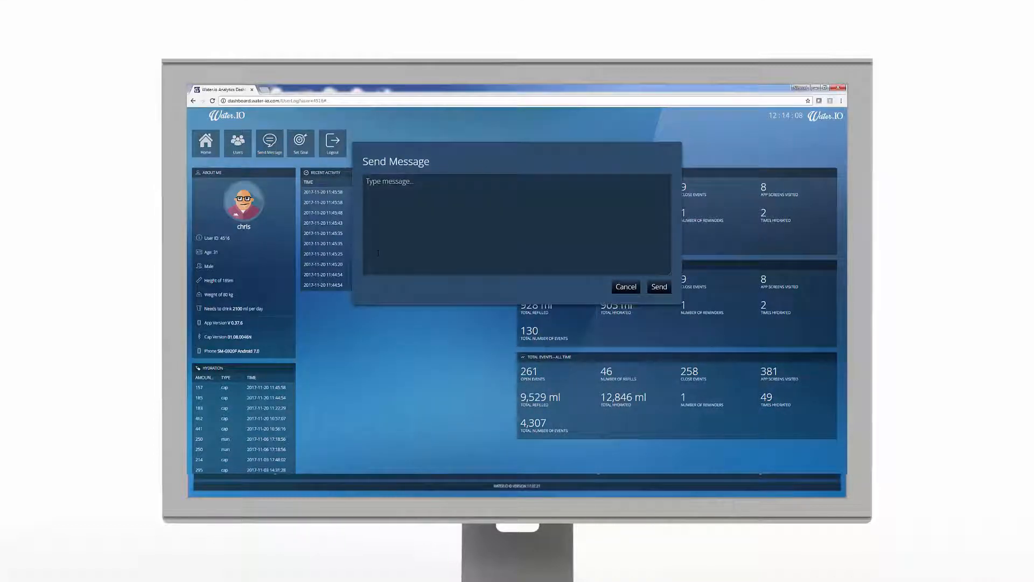